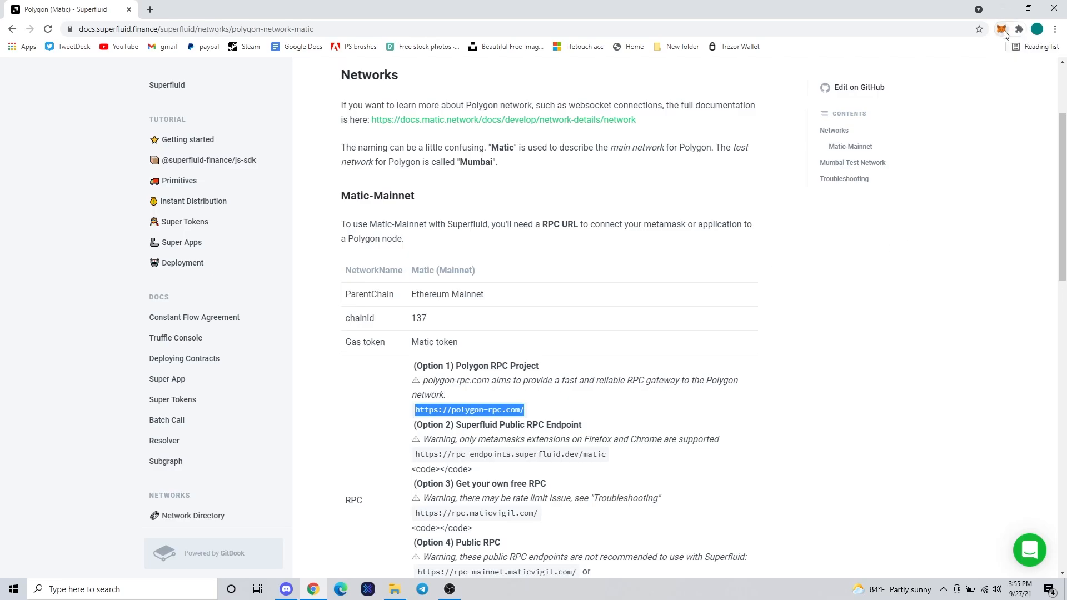
- Open the MetaMask extension and show its list of available networks
click(1002, 29)
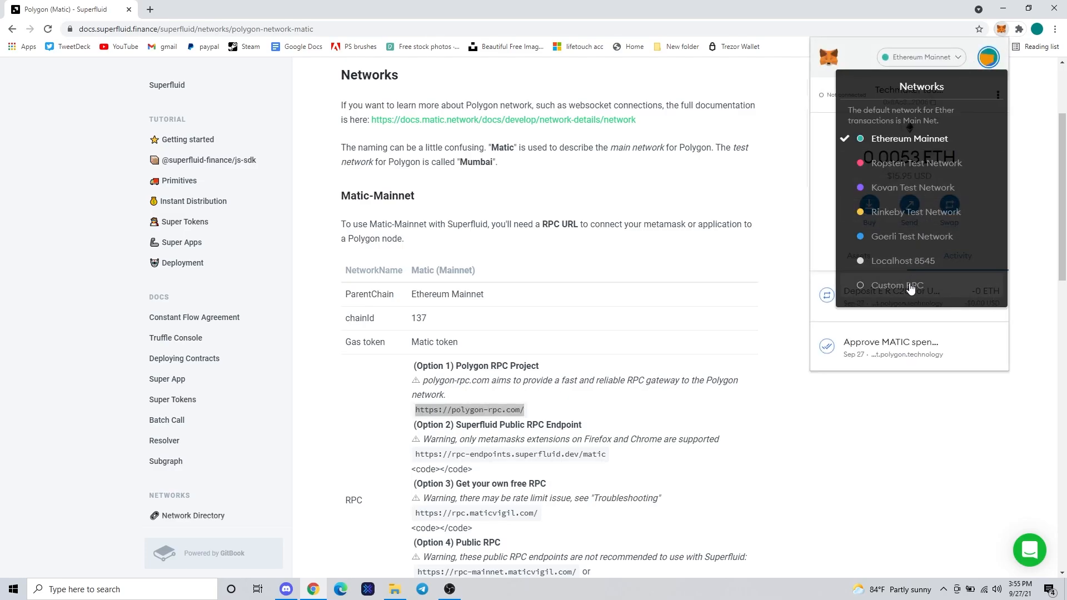
click(898, 285)
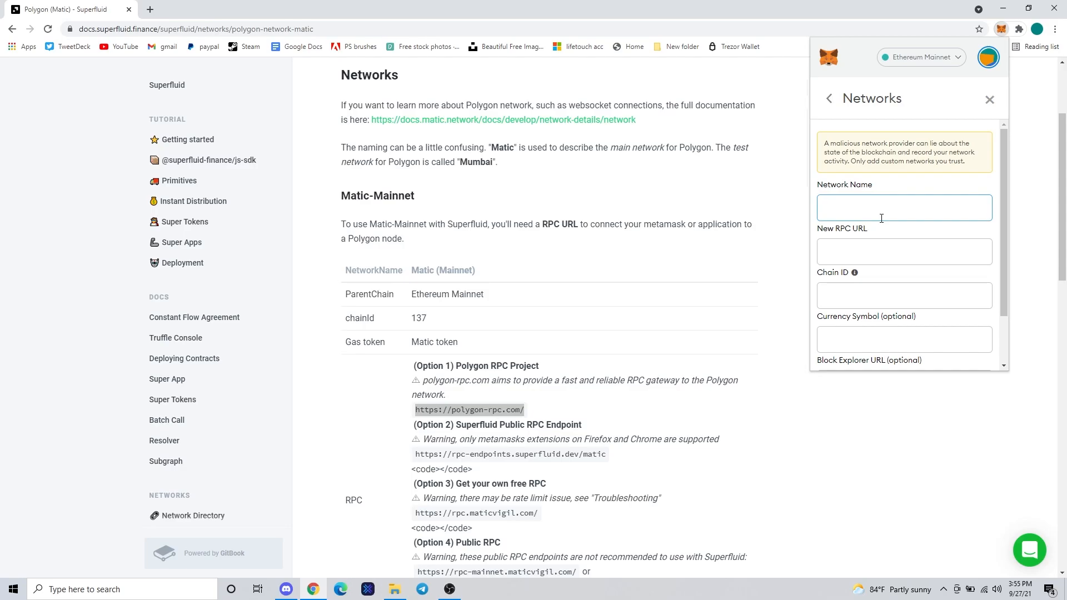
text(Polygon Mainnet)
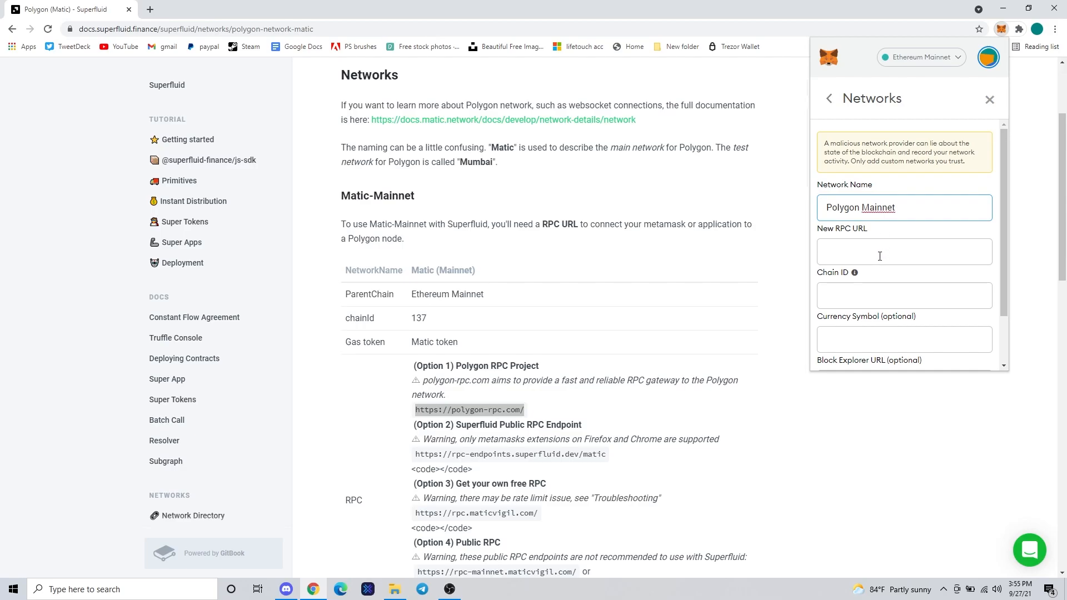
click(904, 252)
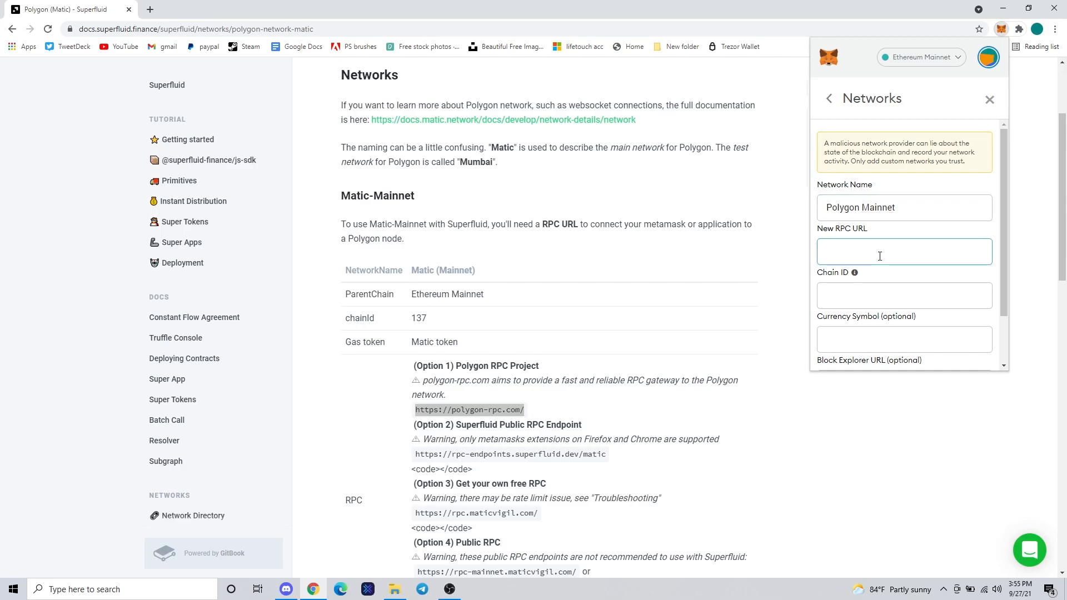
text(htt)
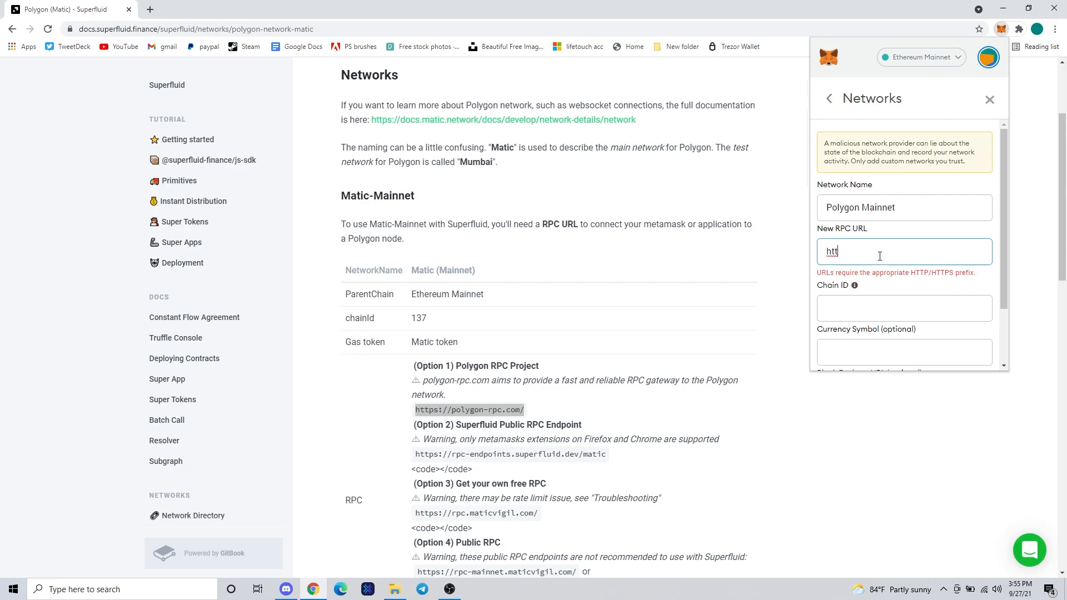
text(ps)
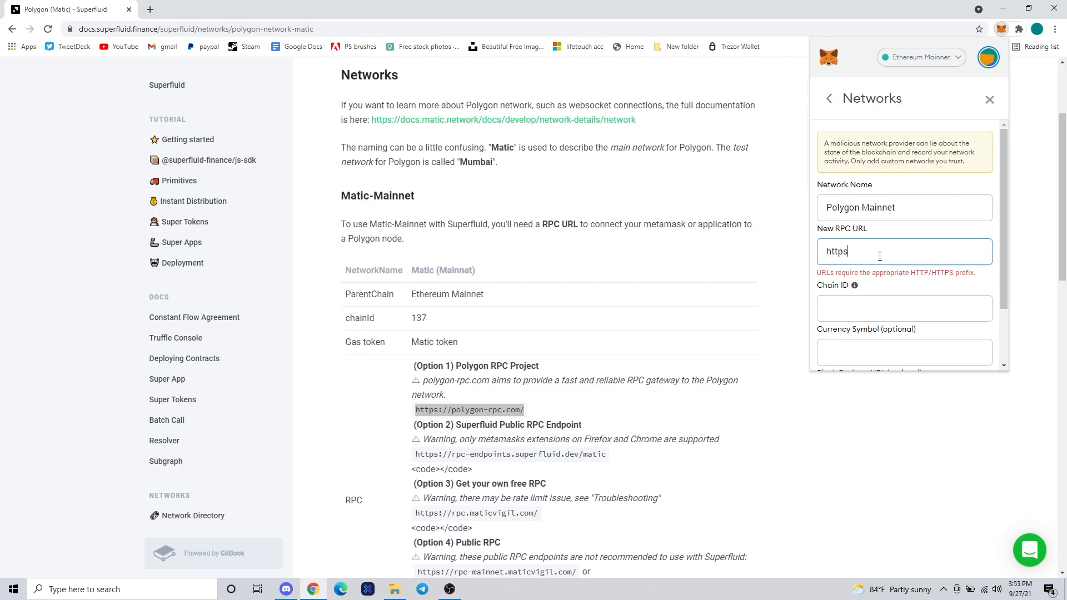
text(://)
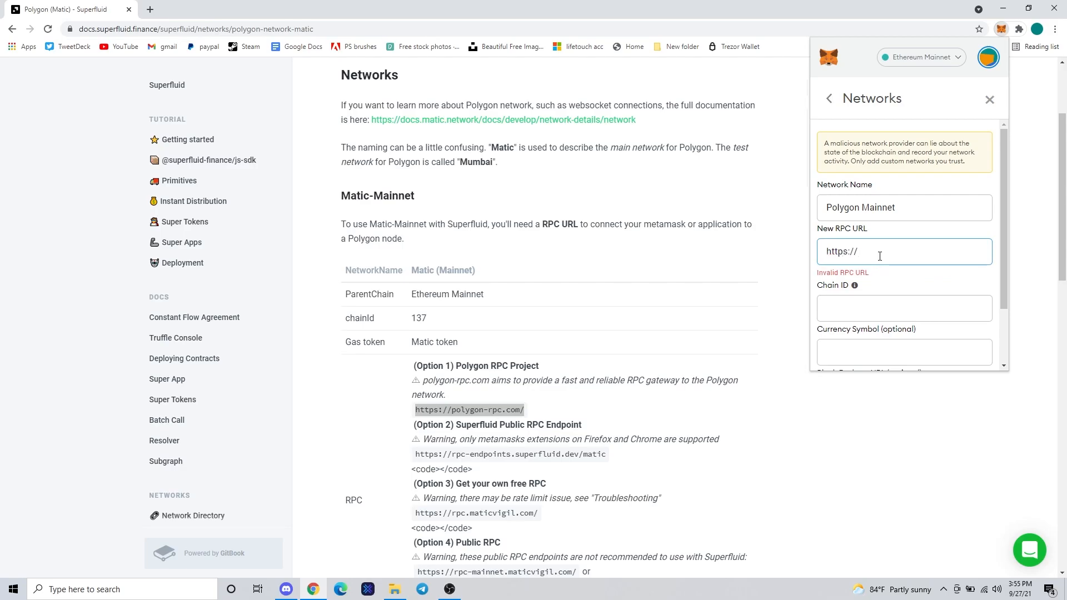
text(polygon-rpc.com/)
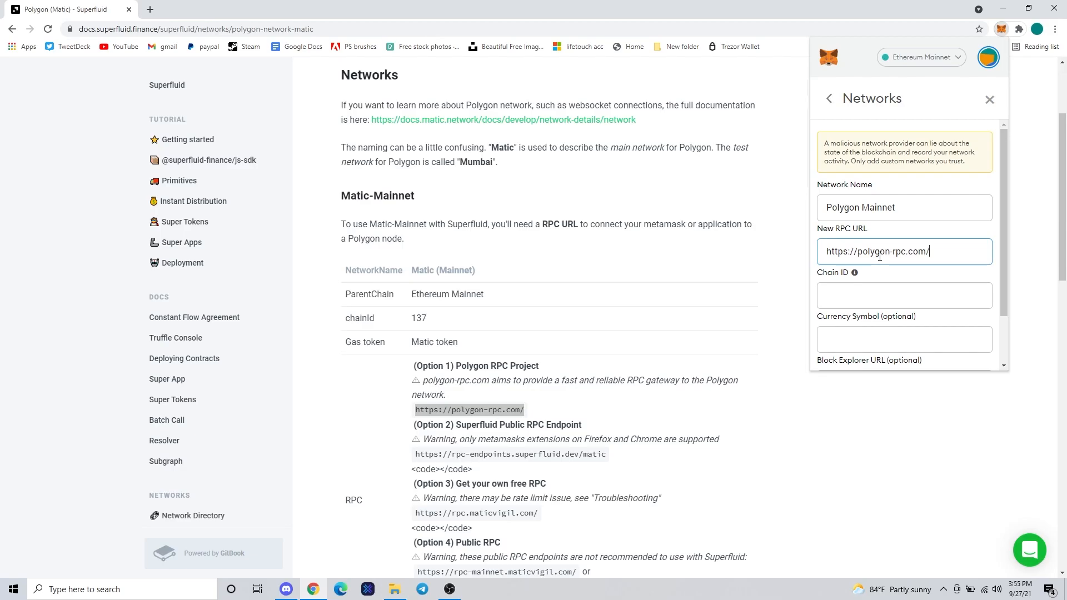
click(905, 295)
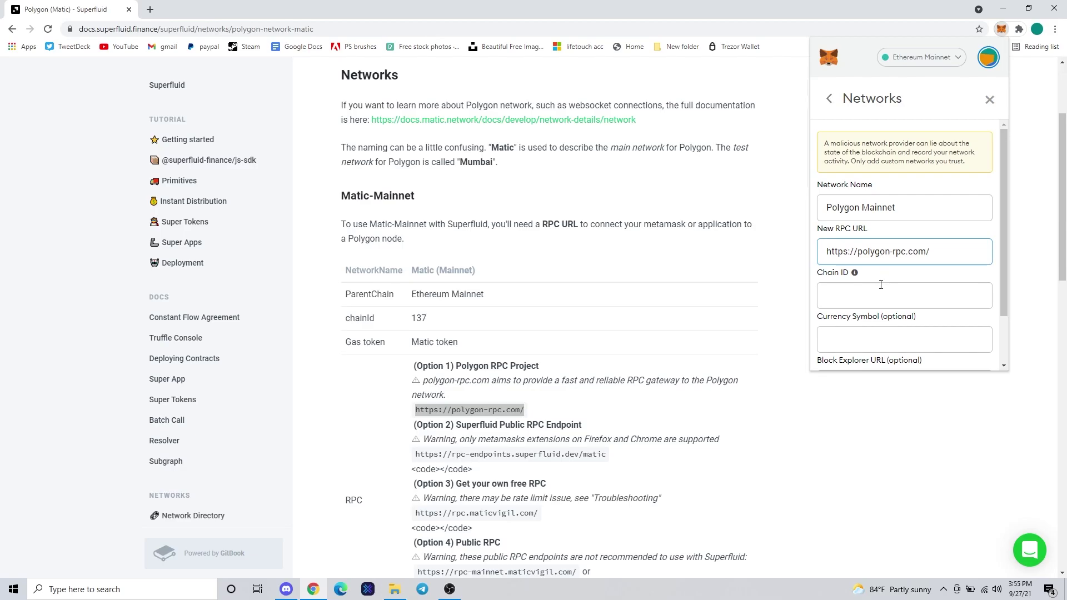
click(904, 296)
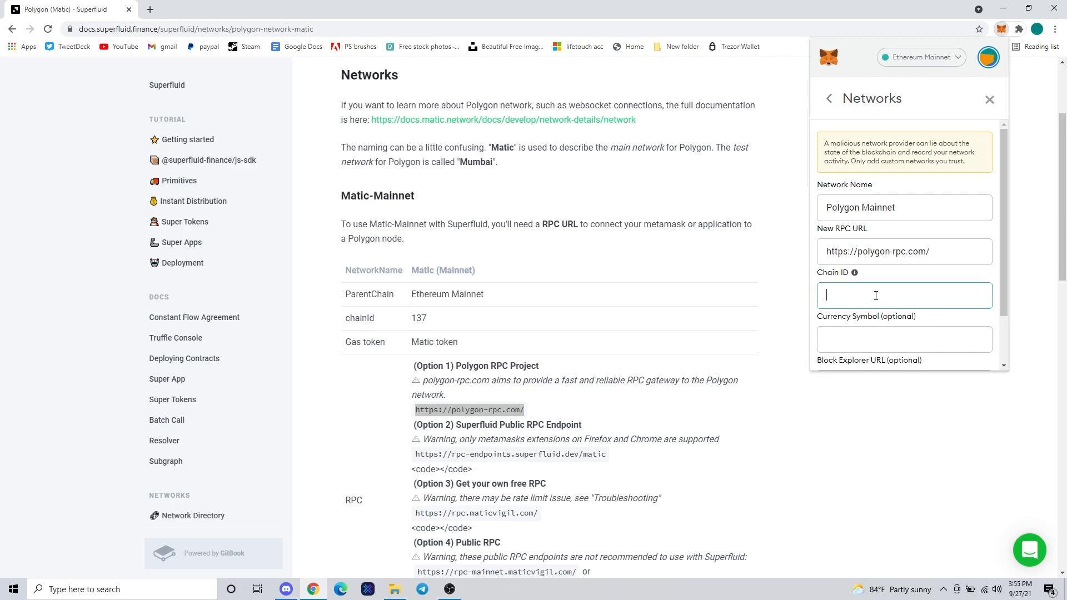
text(137)
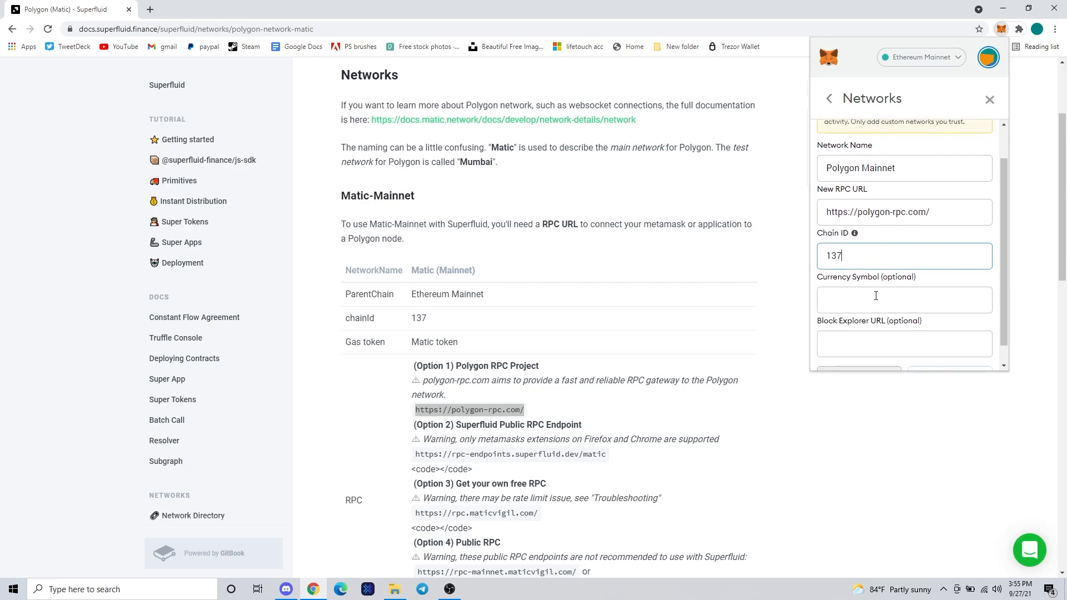
text(MATIC)
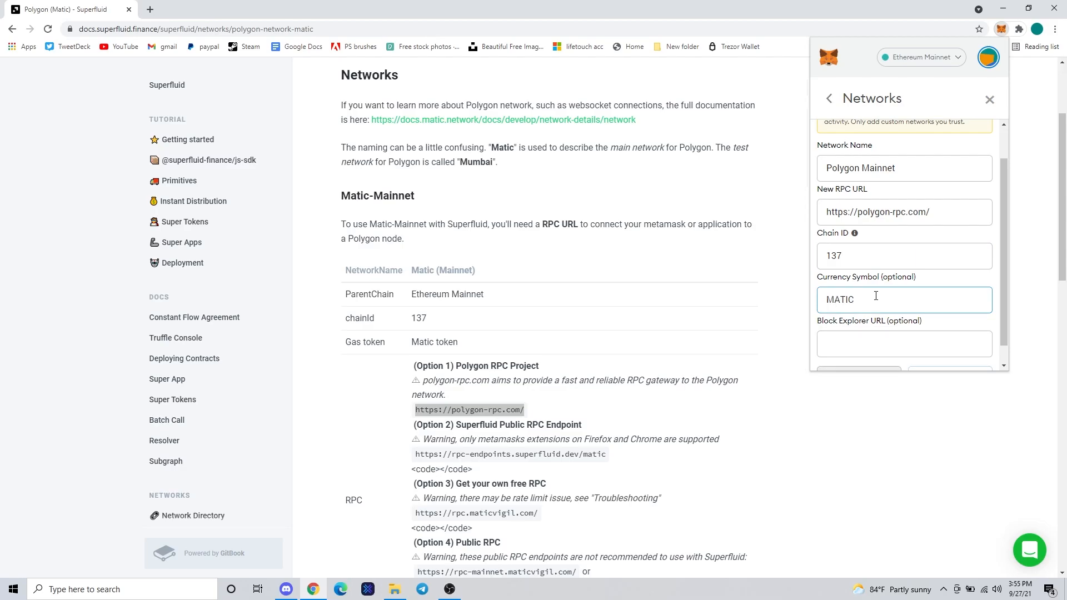
text(h)
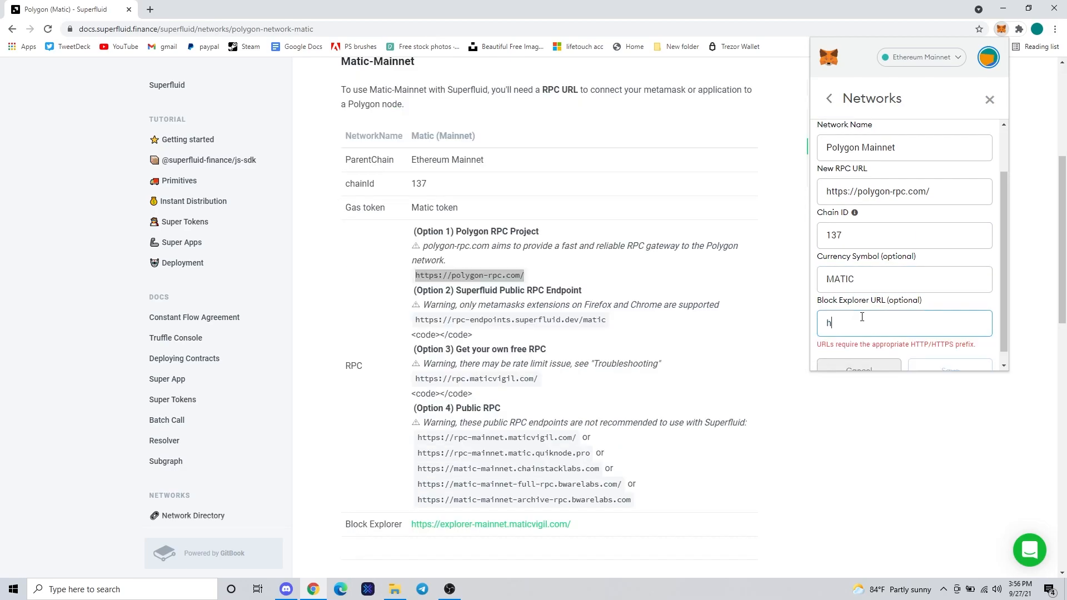
text(ttps://polygonscan.com)
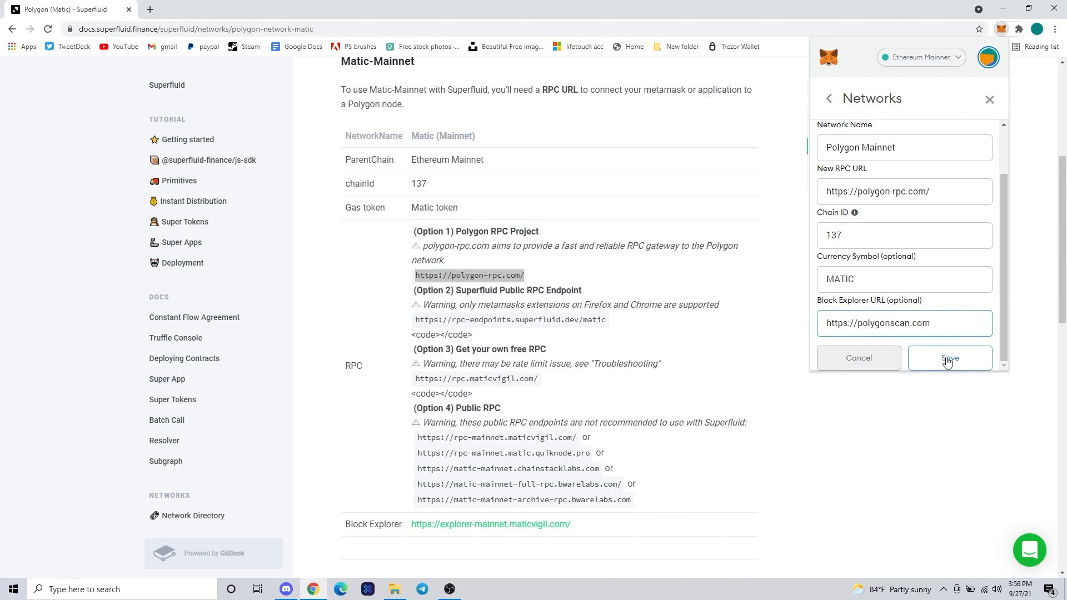
- Save the Polygon Mainnet network and review its saved settings
click(905, 322)
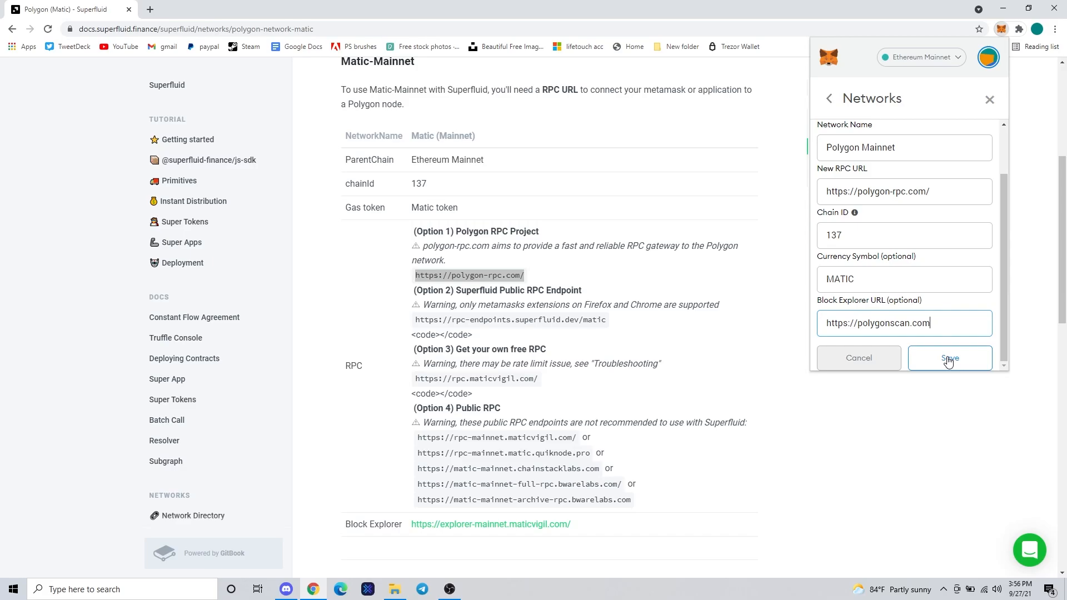
click(950, 358)
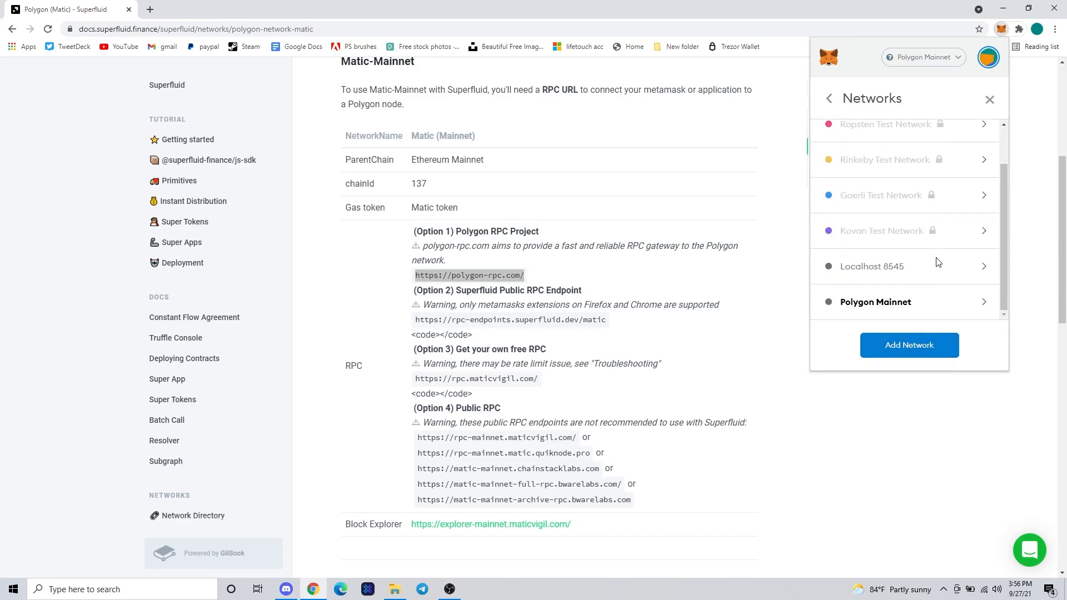
mouse_move(925, 312)
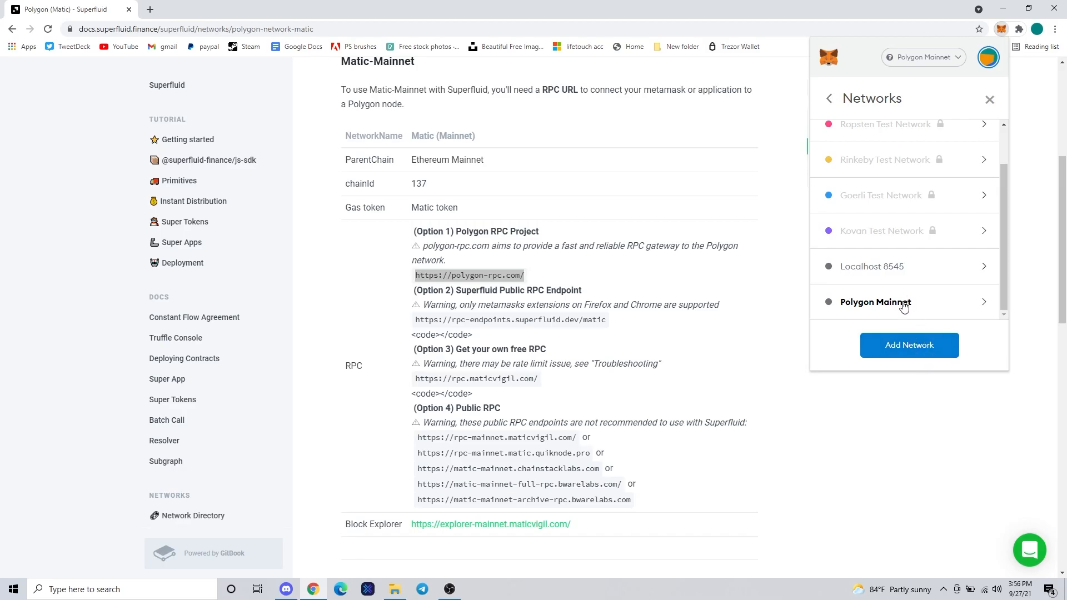
click(876, 303)
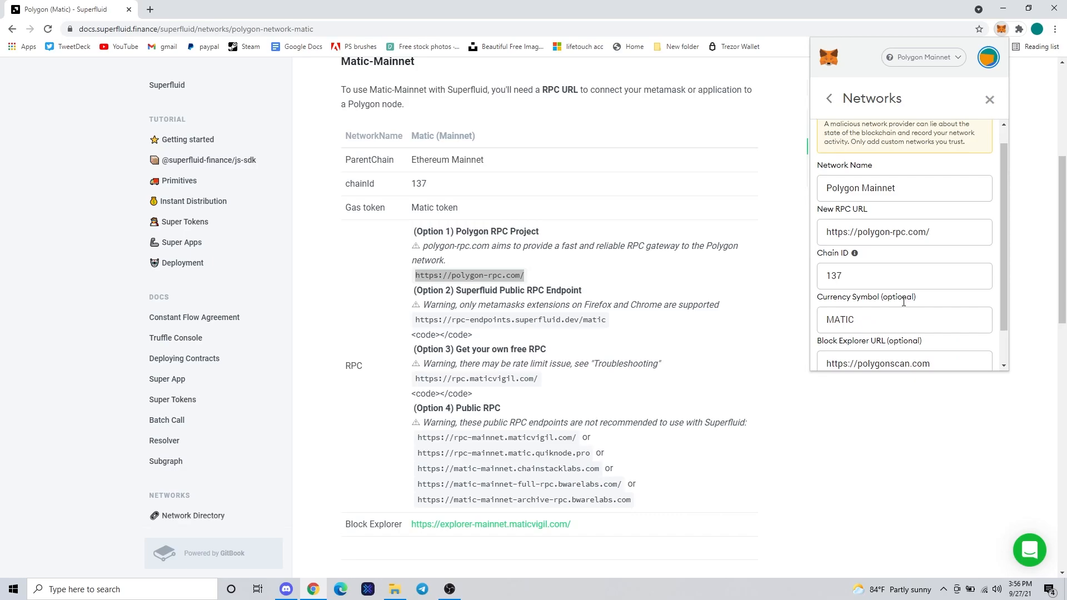
scroll(down, 3)
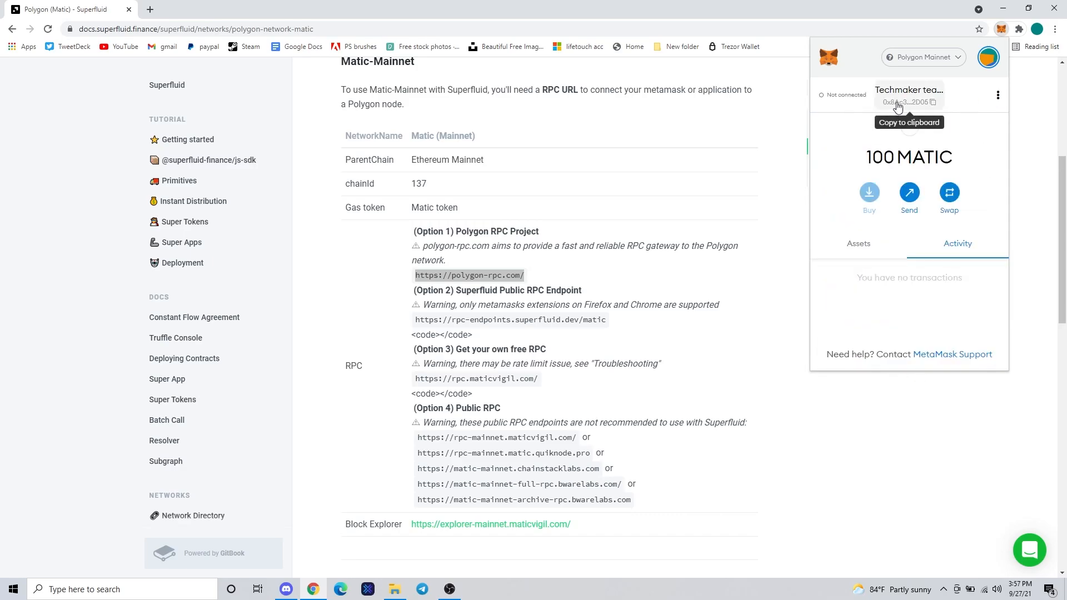
- Copy the account address and highlight the 100 MATIC balance on Polygon Mainnet
click(924, 57)
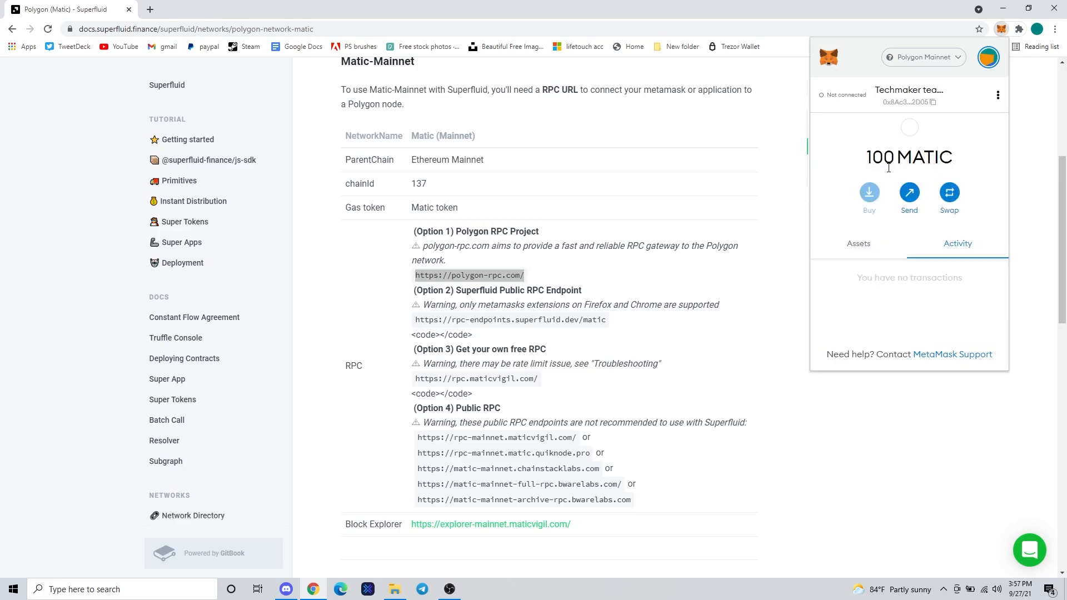
double_click(880, 157)
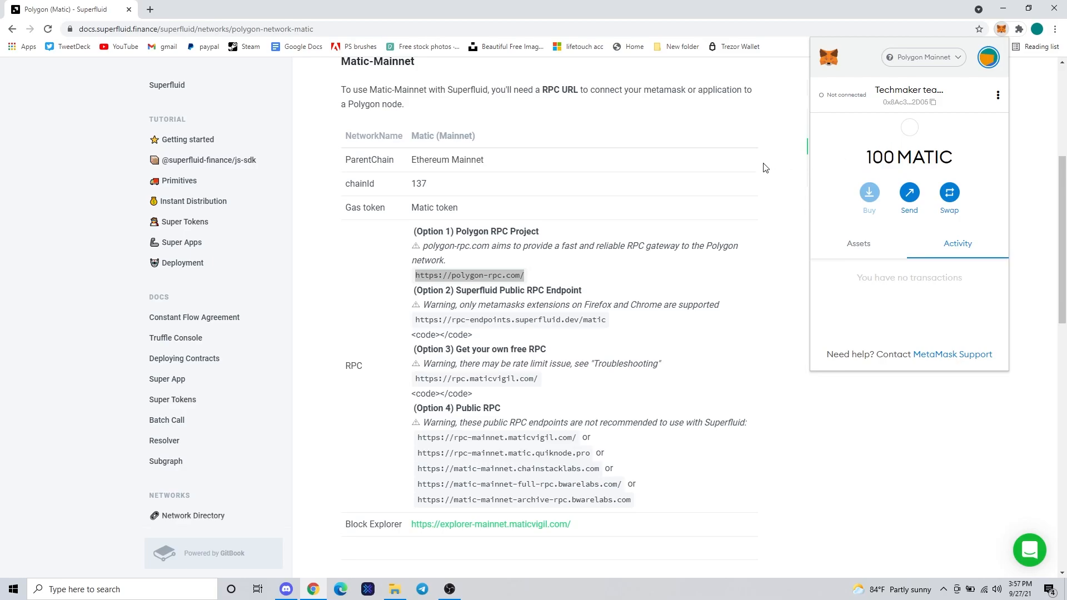
mouse_move(464, 599)
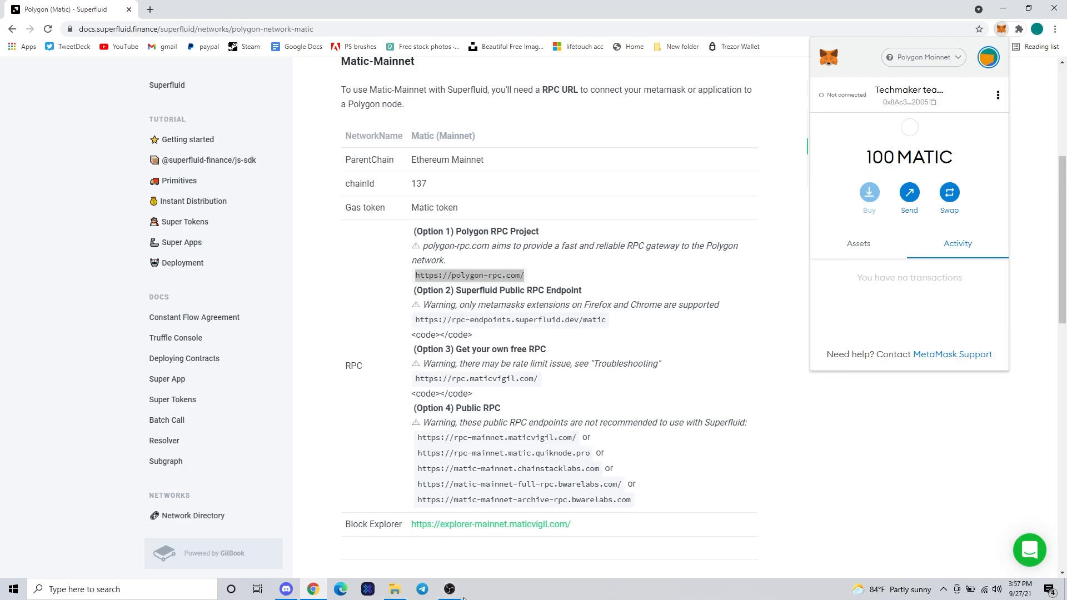